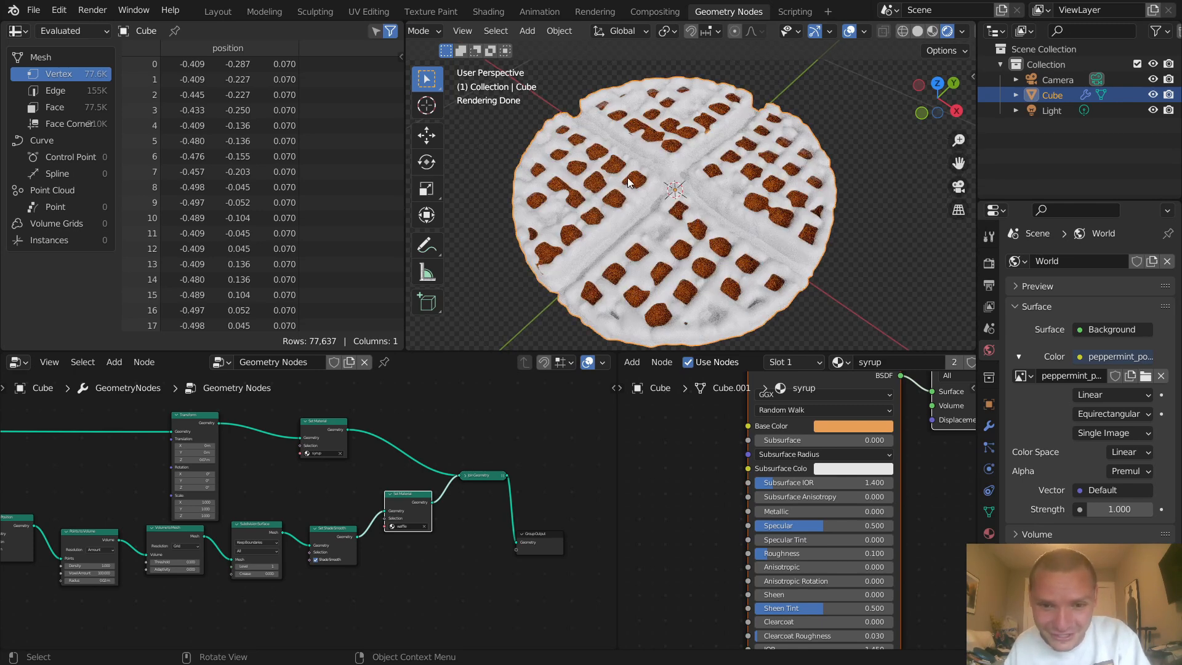
- Try full roughness on the syrup shader, then set it back to 0.100
drag(629, 181, 629, 218)
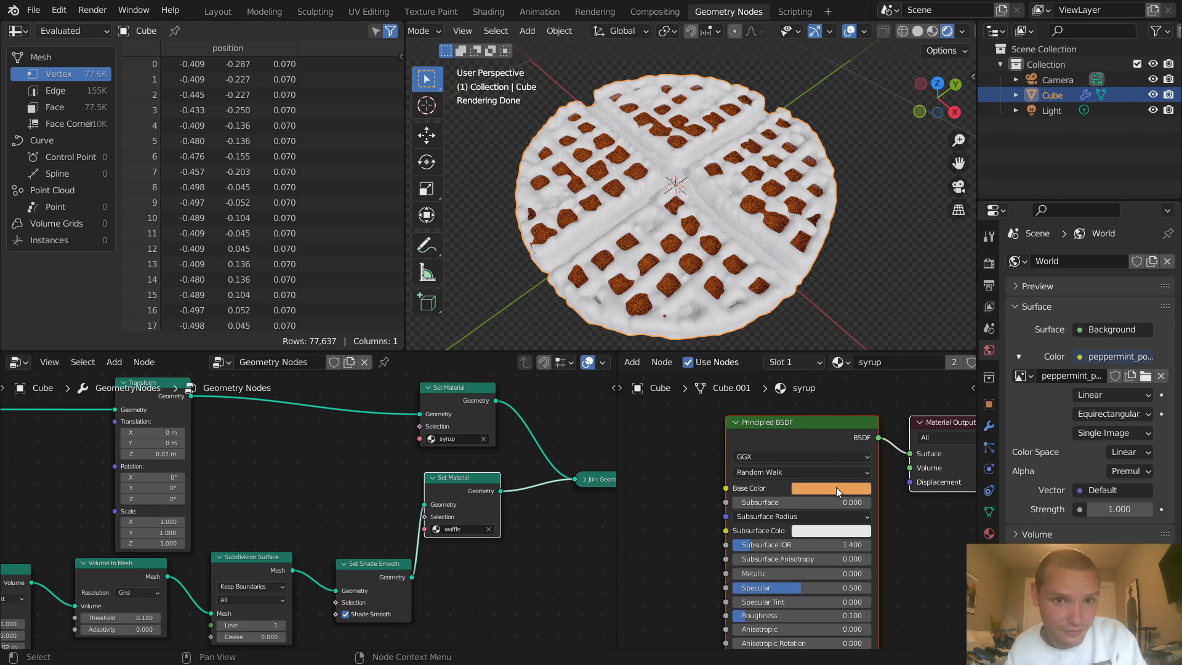
click(839, 362)
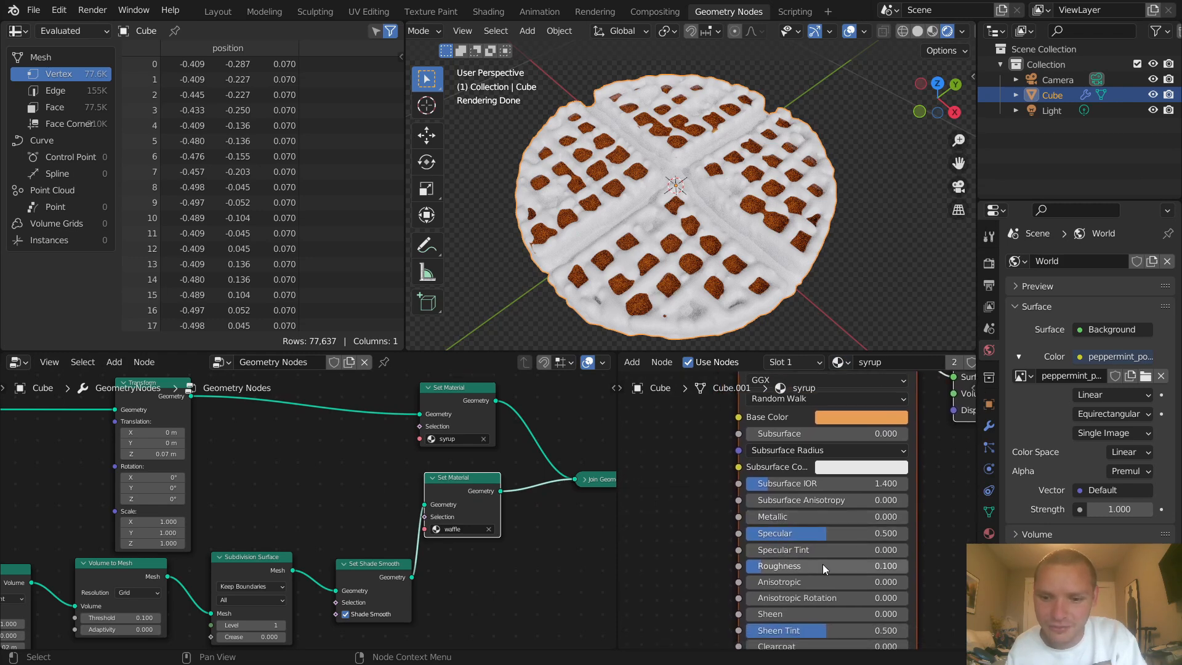
drag(791, 565, 896, 565)
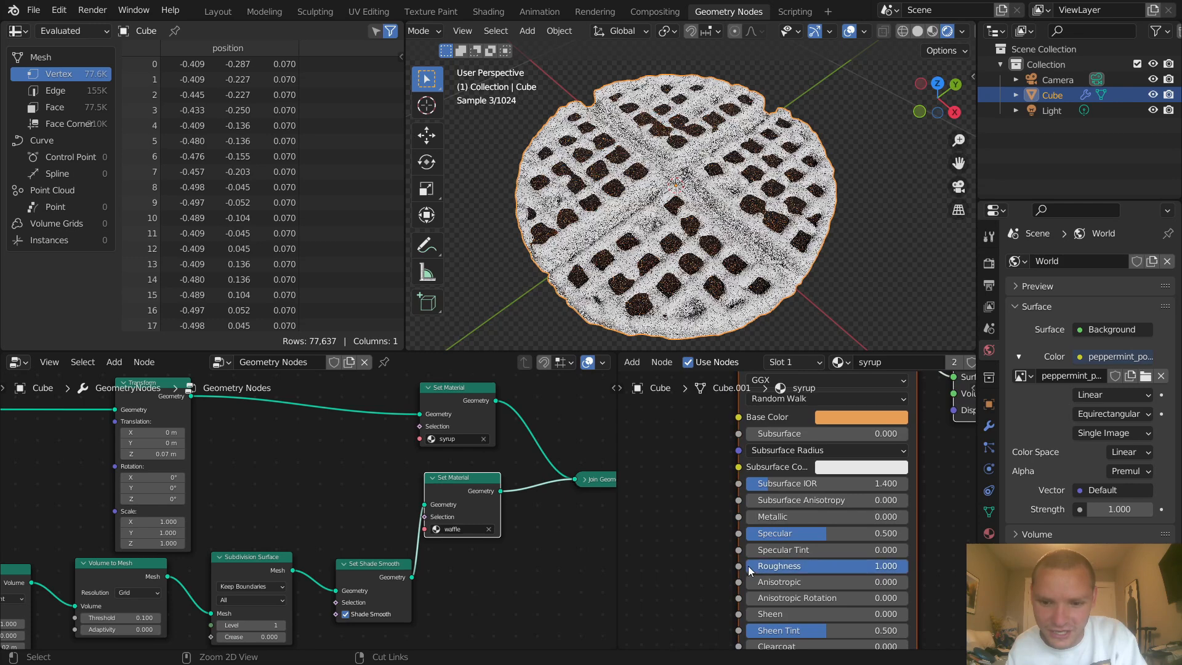
drag(829, 566, 791, 566)
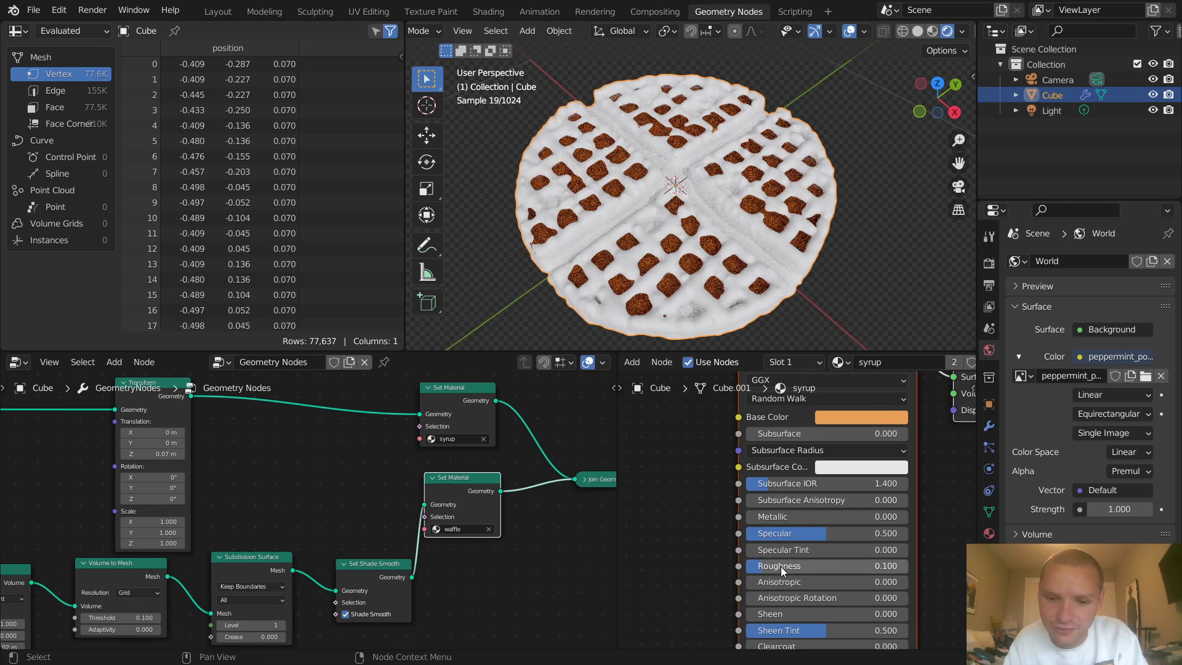
scroll(down, 3)
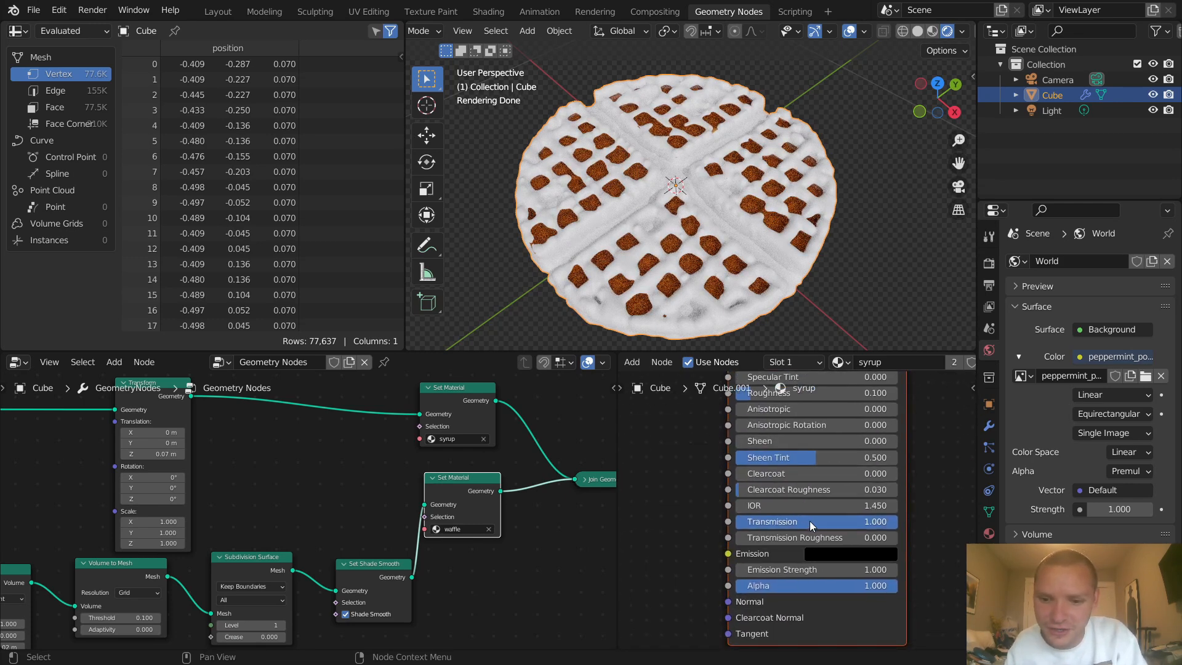
- Toggle syrup transmission off and back to full, then lighten its base colour
click(810, 520)
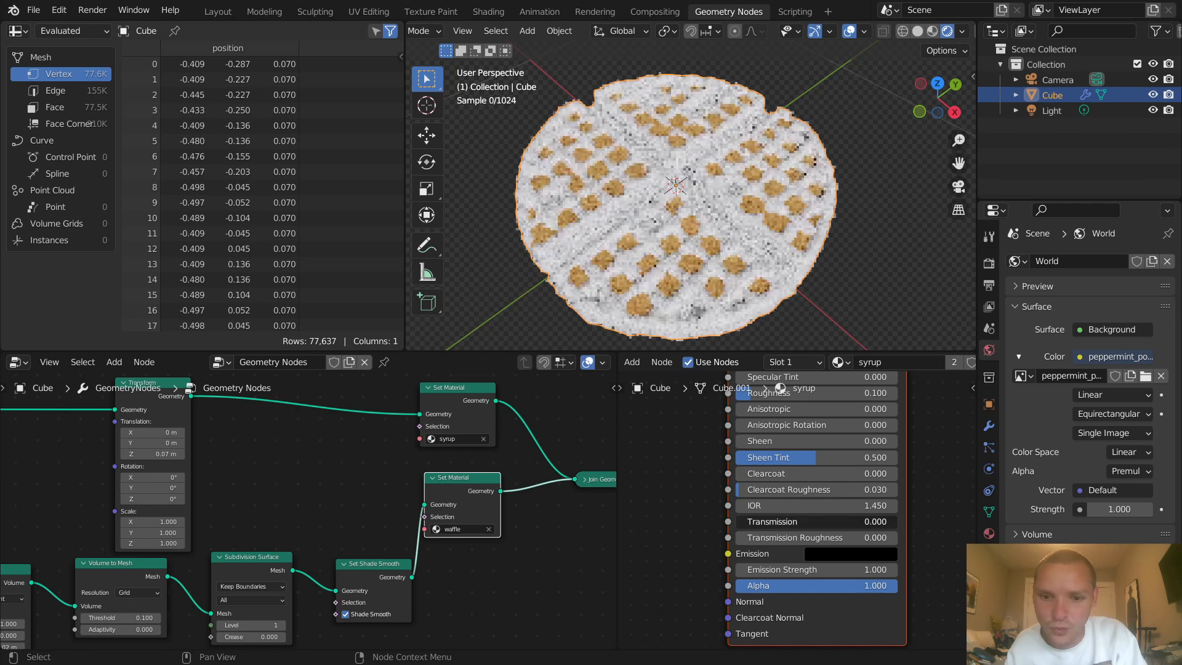
click(814, 521)
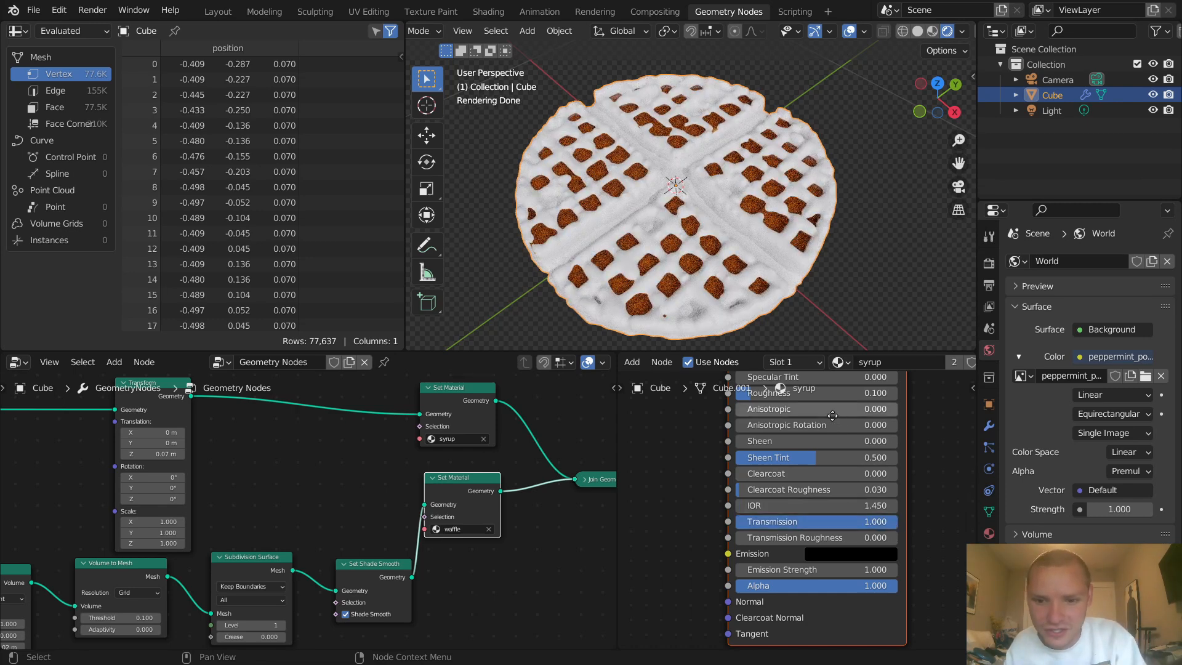
click(852, 453)
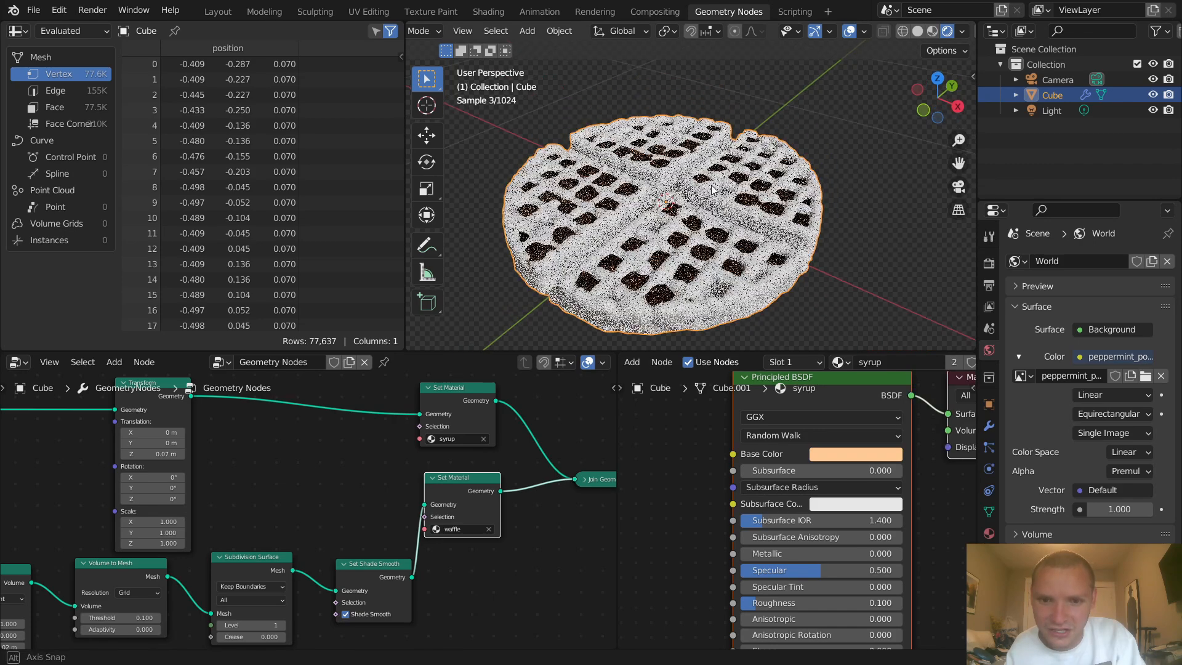
click(846, 453)
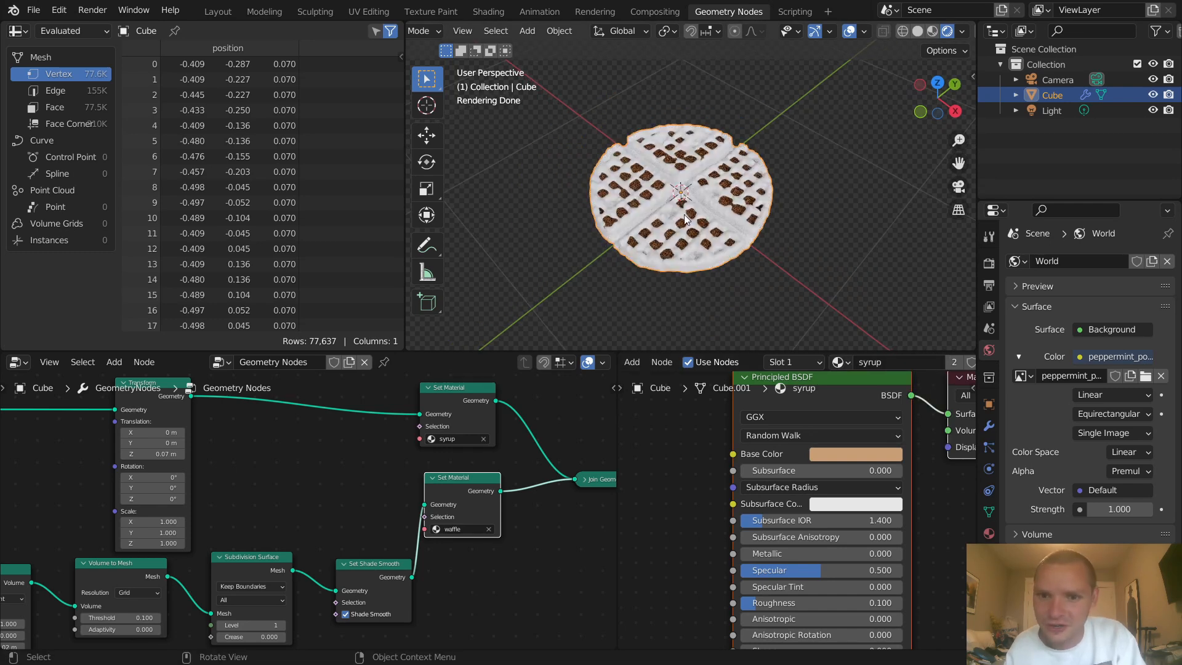
- Switch the slot to the waffle material and add an Ambient Occlusion node
click(843, 363)
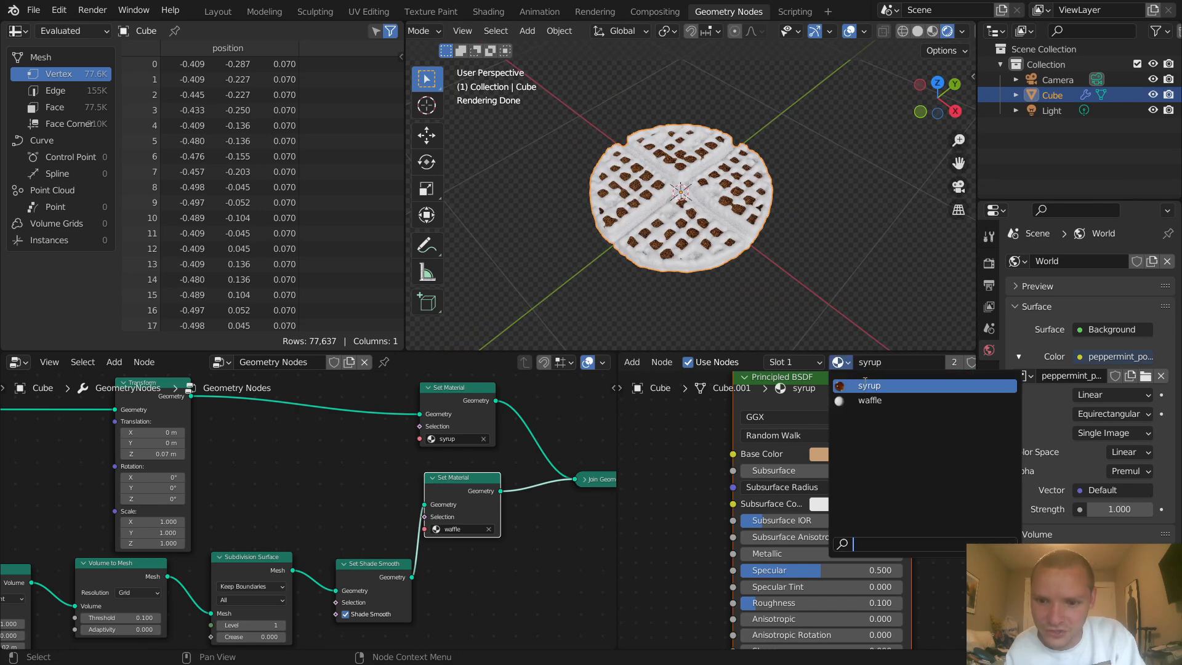
click(869, 400)
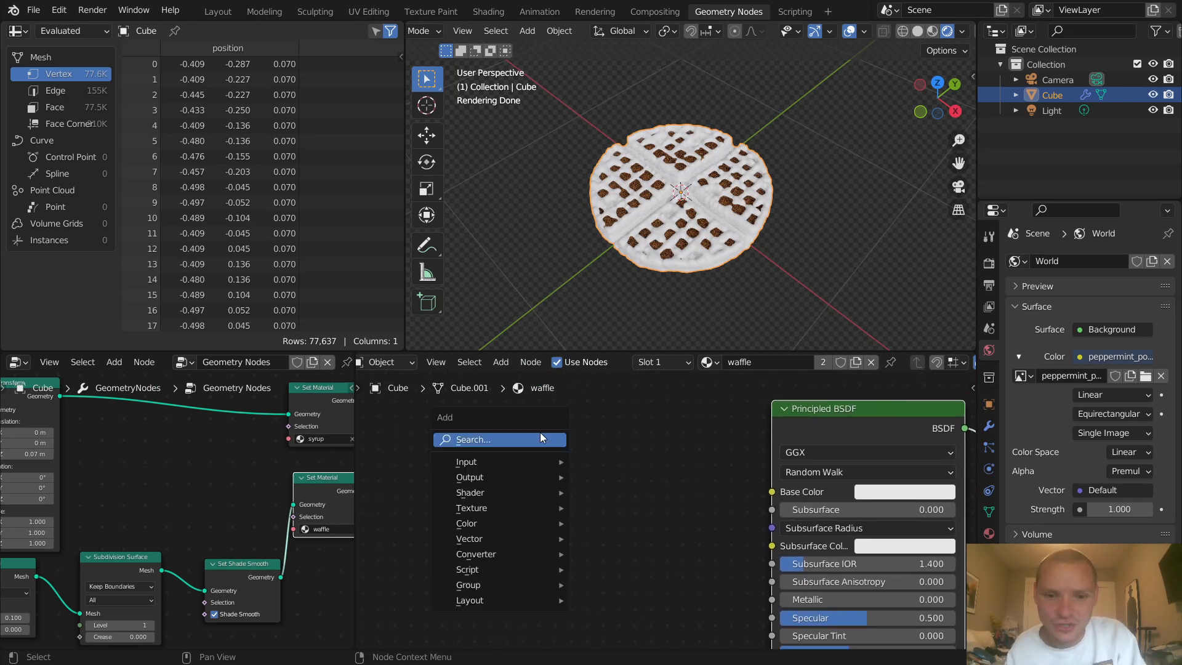
text(ambie)
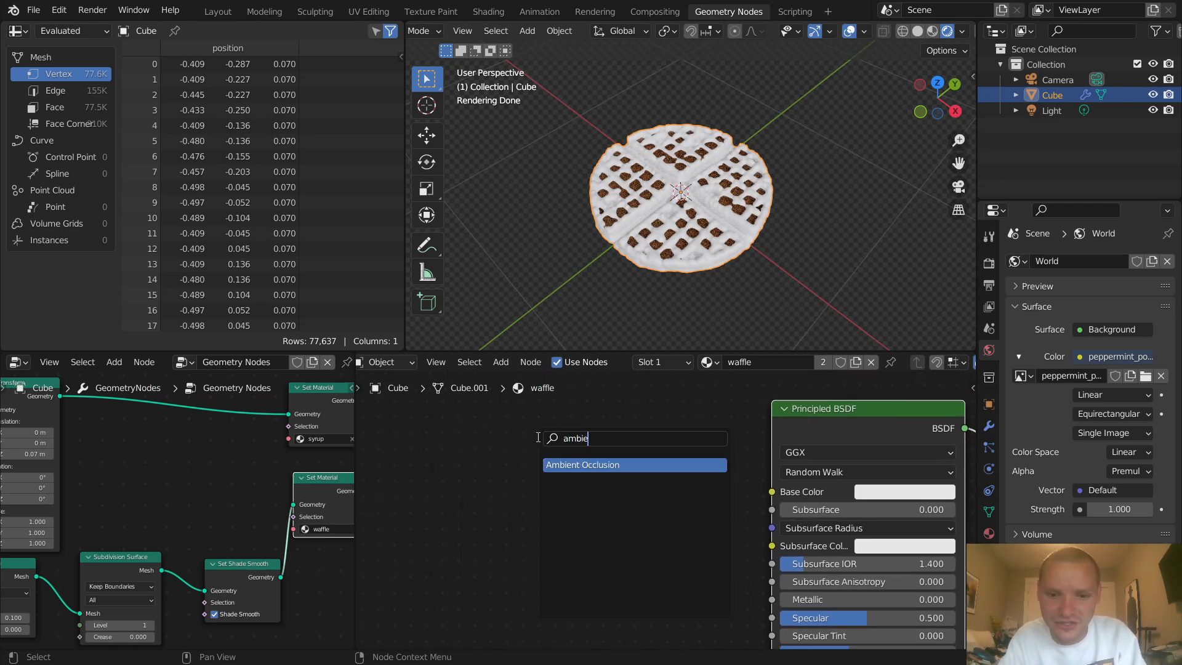
click(582, 464)
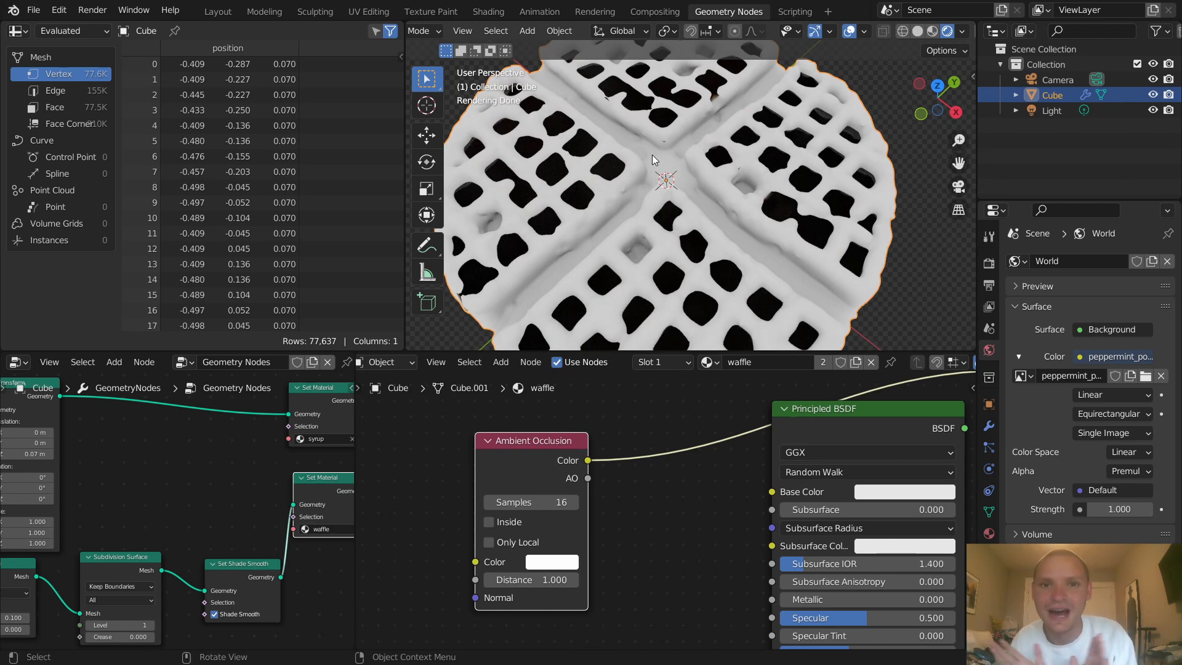
mouse_move(745, 134)
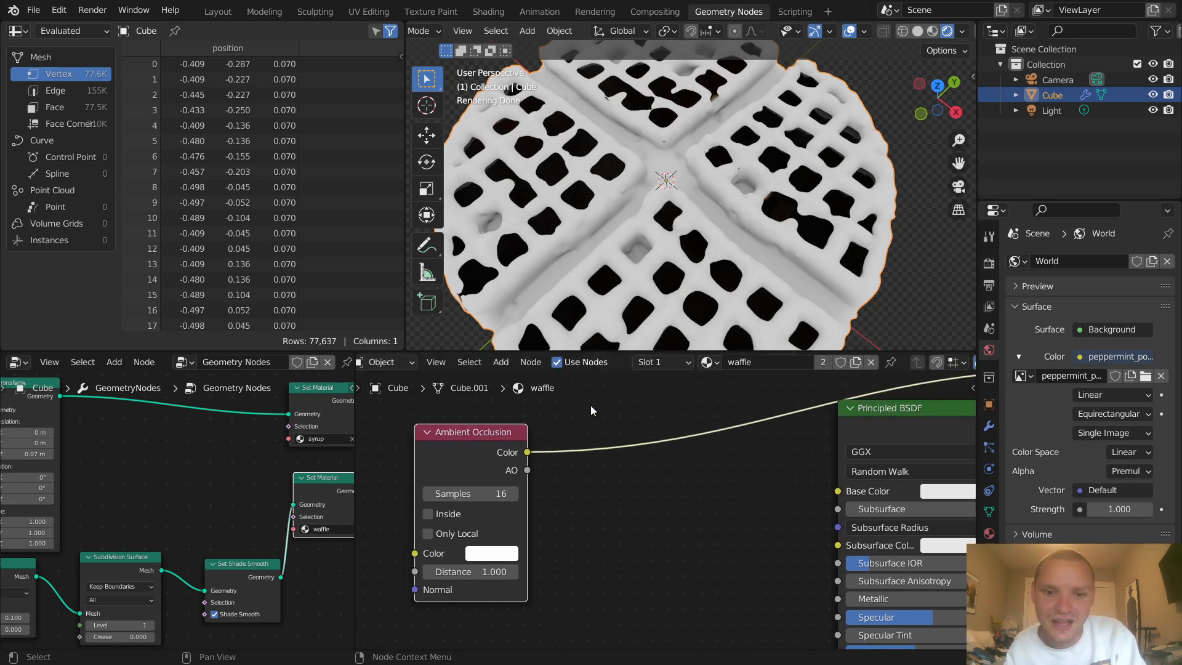
- Add a ColorRamp to the waffle material and lighten its dark stop to mid grey
text(col)
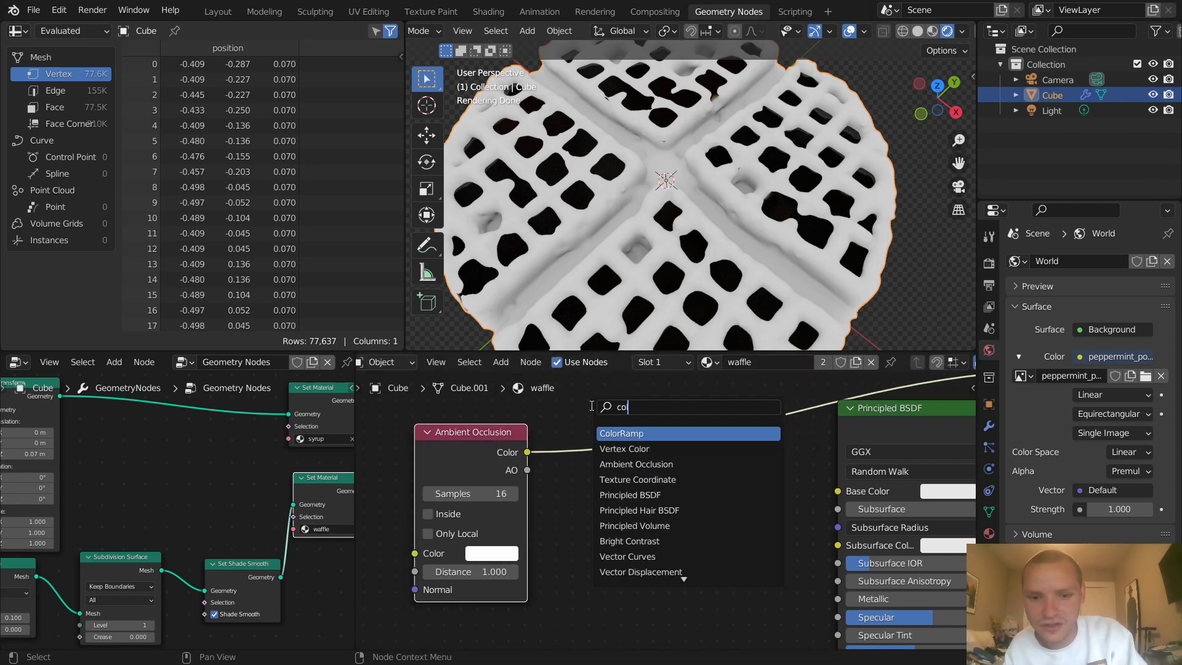
click(621, 433)
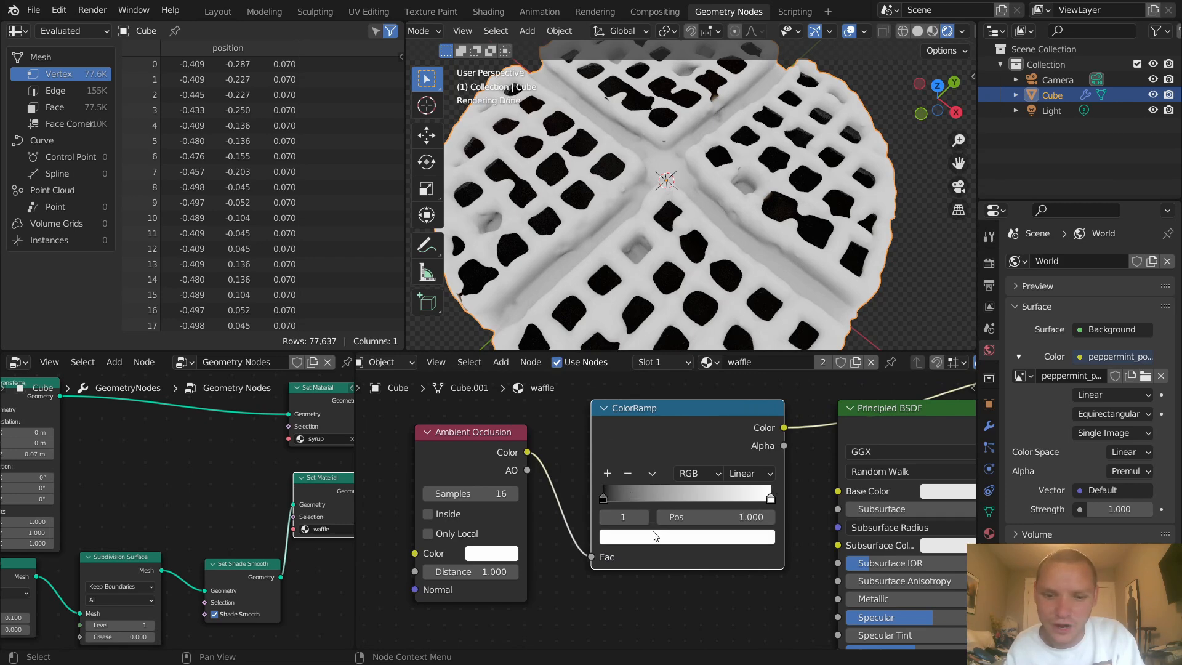
click(684, 536)
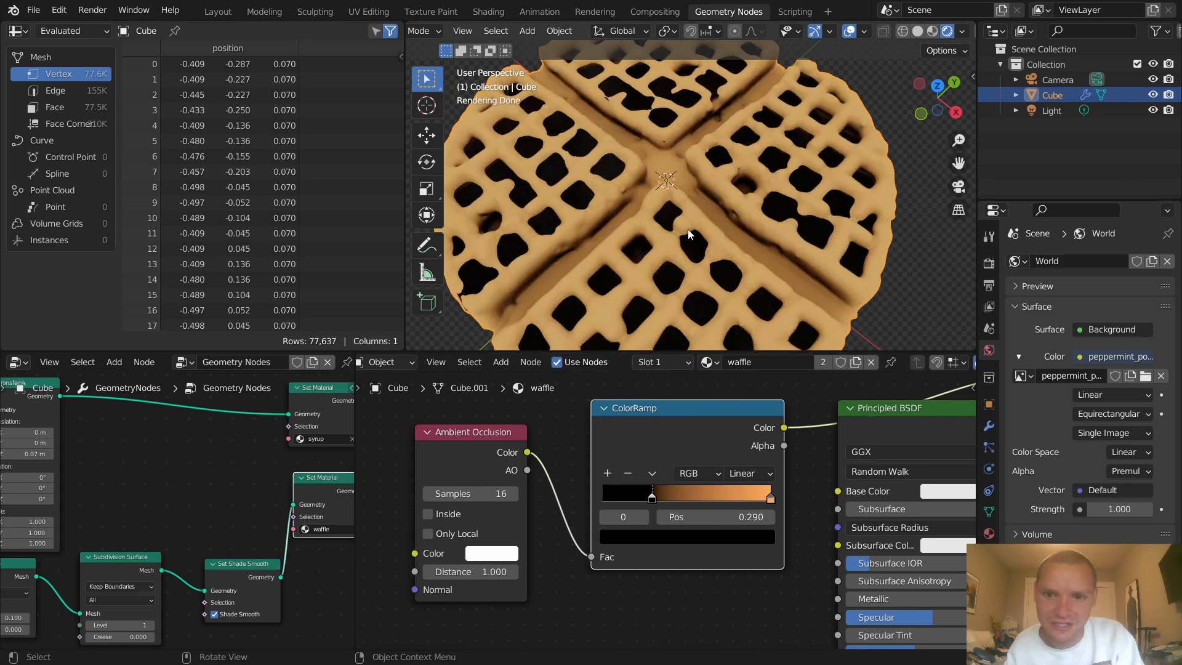
click(686, 493)
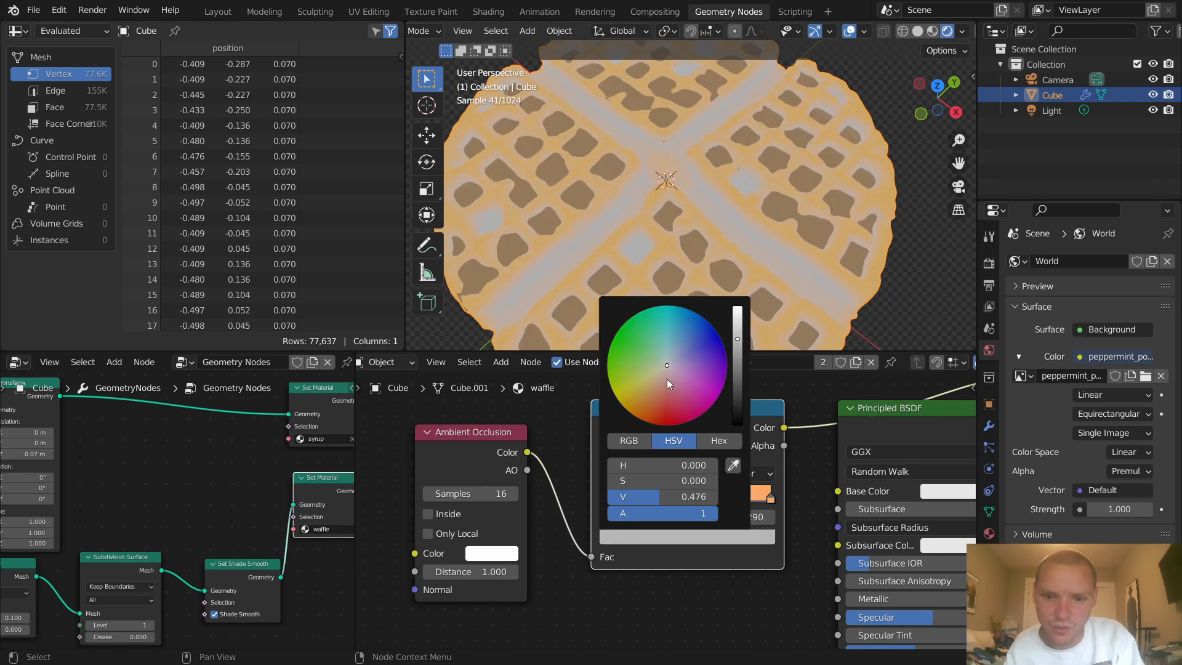
click(650, 389)
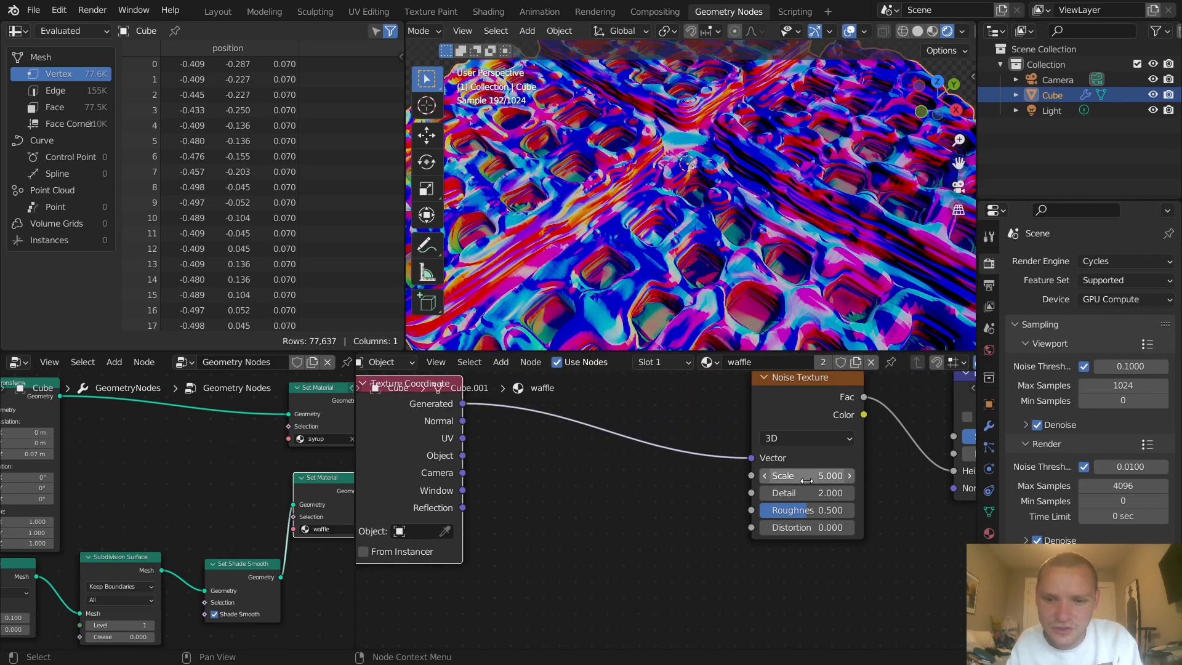
- Adjust the noise scale on the waffle surface texture
drag(807, 475, 822, 475)
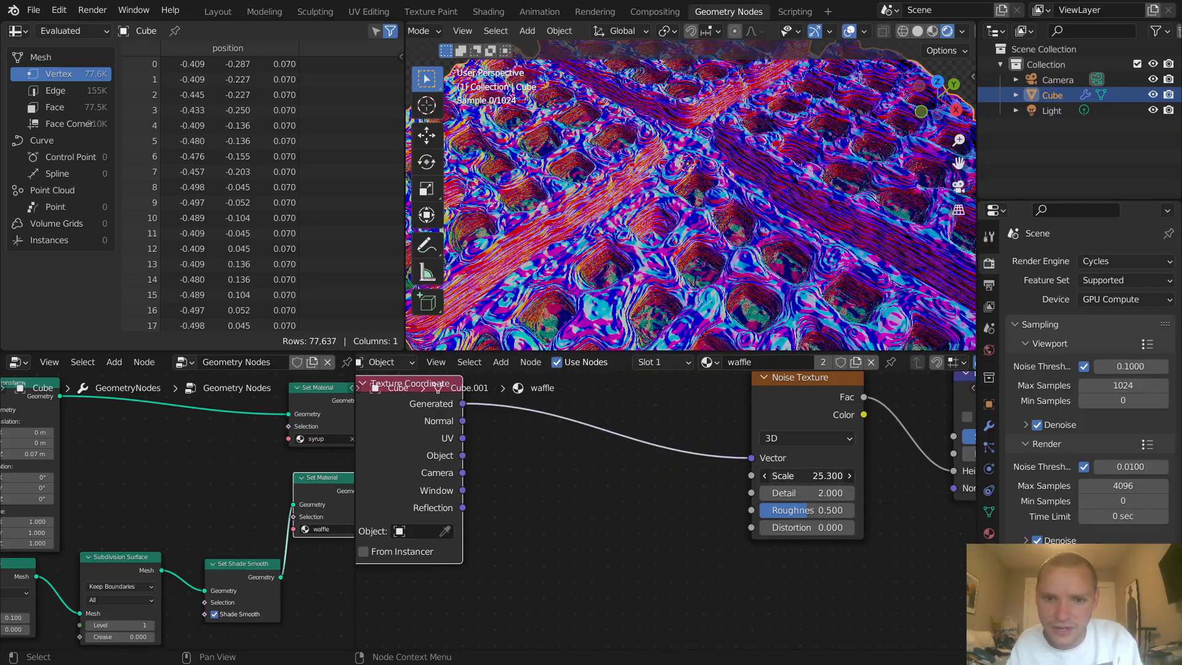
drag(791, 475, 814, 474)
text(no)
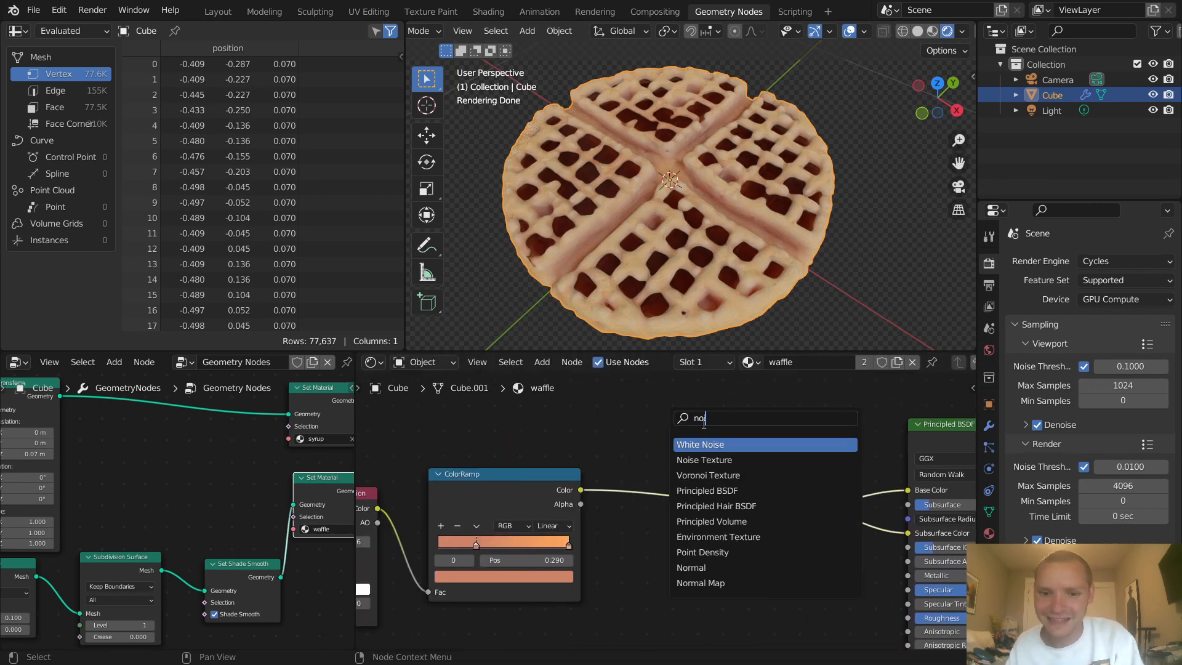
- Add a Noise Texture into a ColorRamp, scale it to 37.8 and tighten stops for sparse specks
click(705, 460)
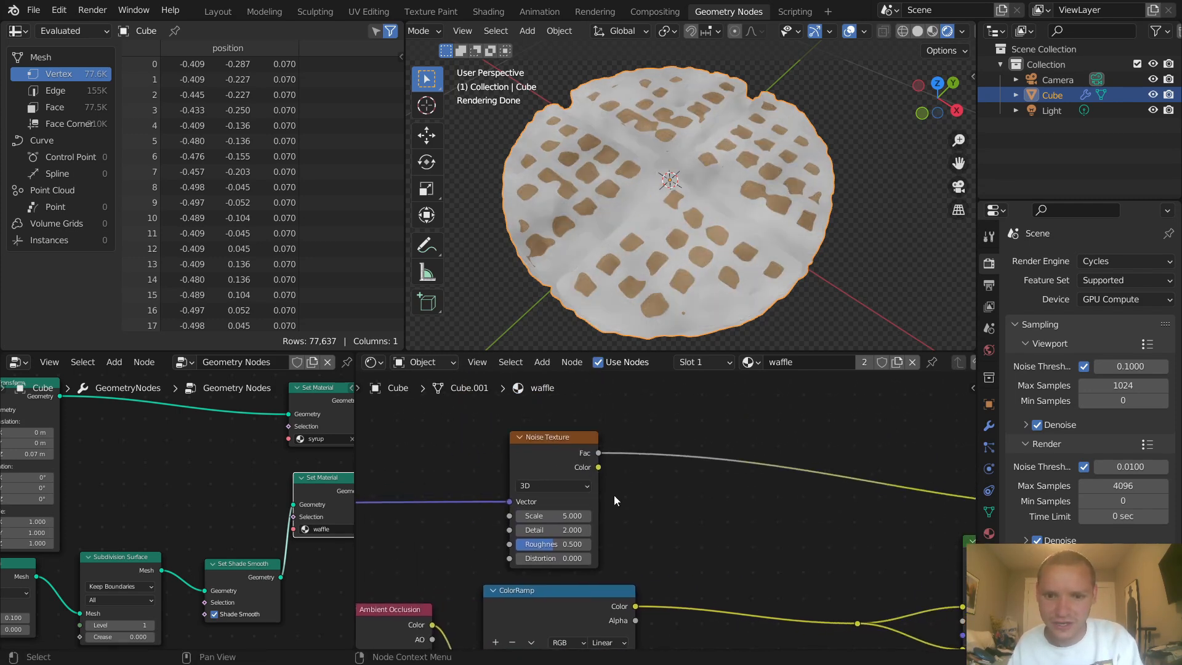
text(colo)
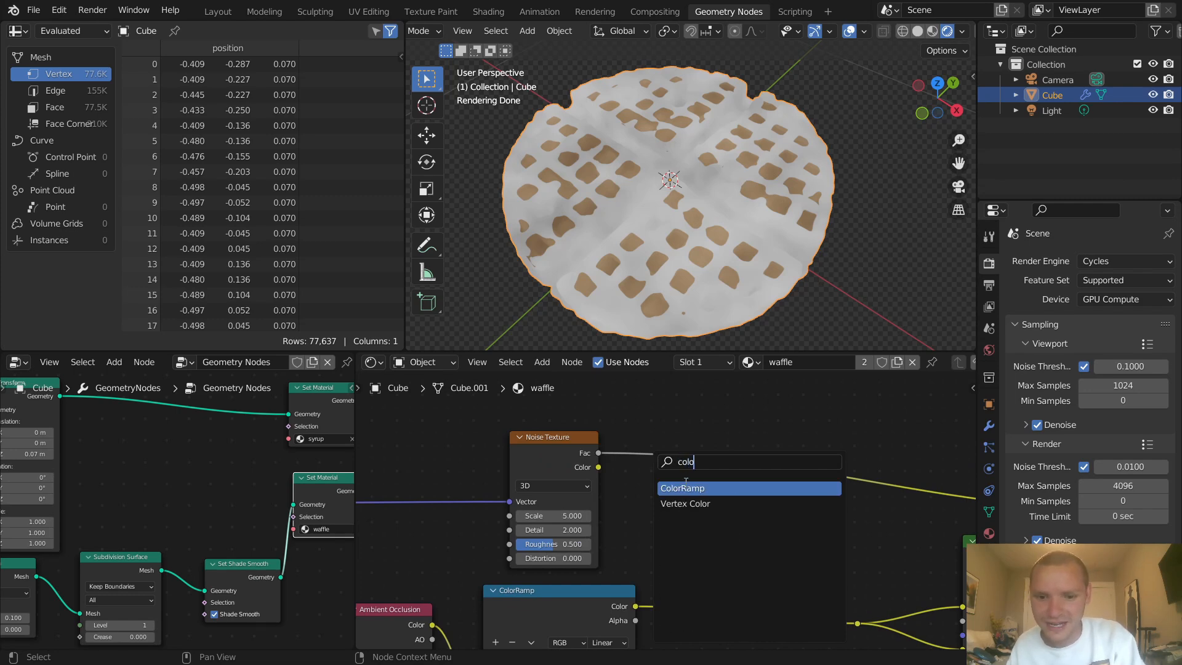
click(683, 487)
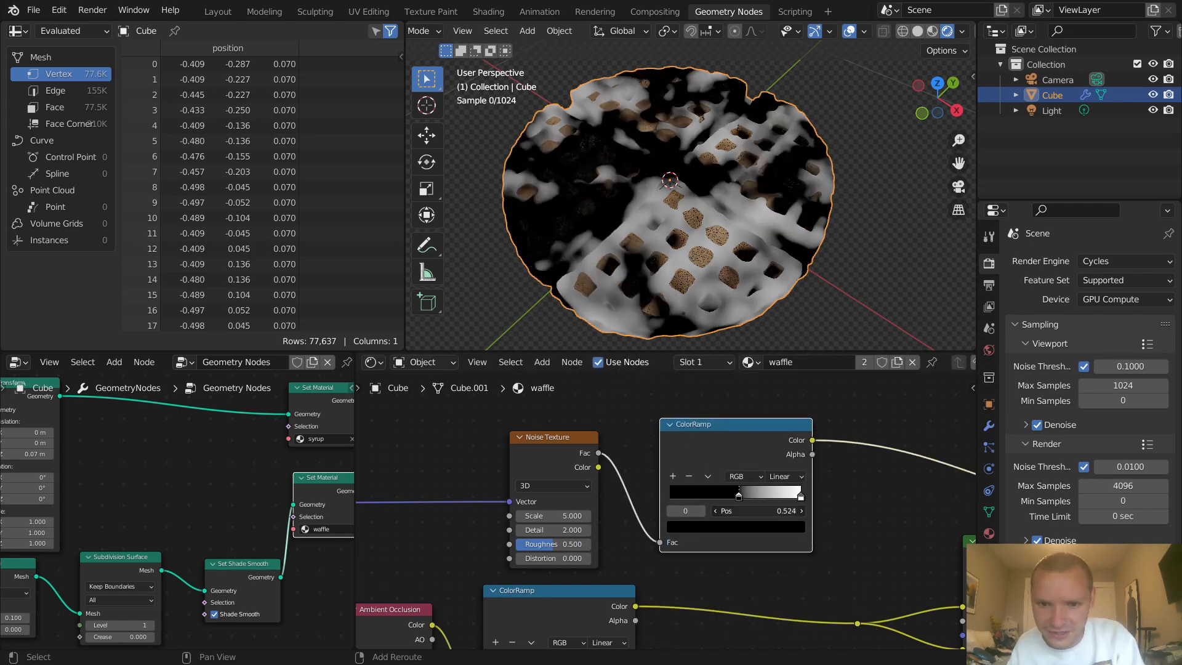
drag(738, 493, 795, 493)
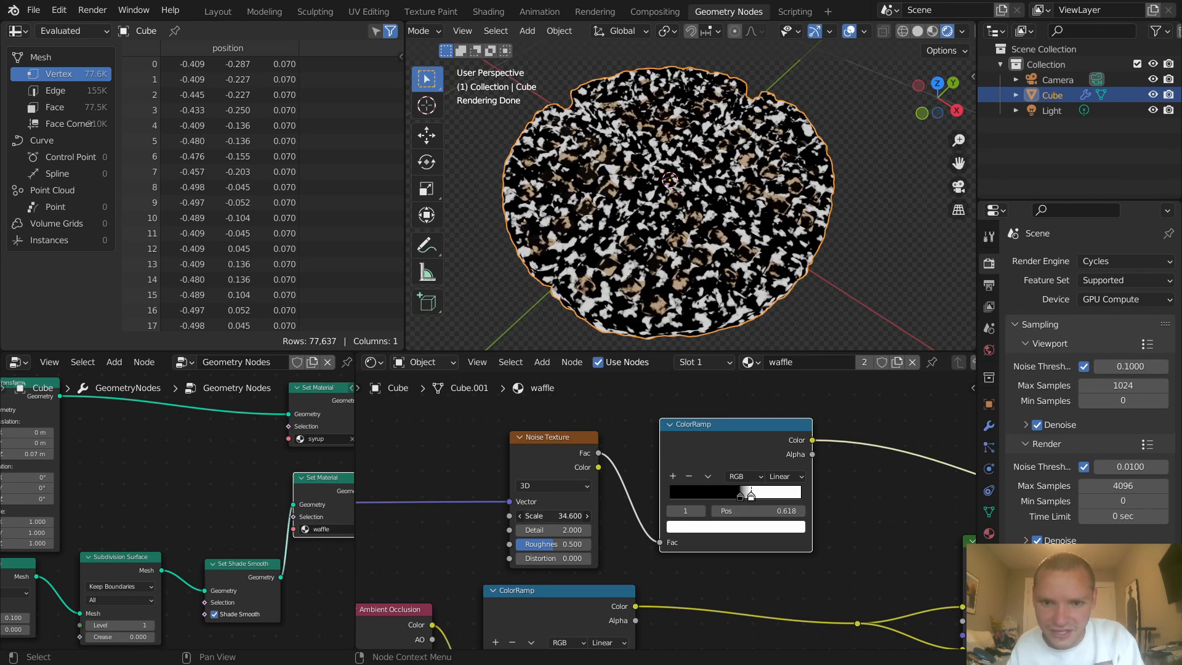
drag(543, 516, 569, 516)
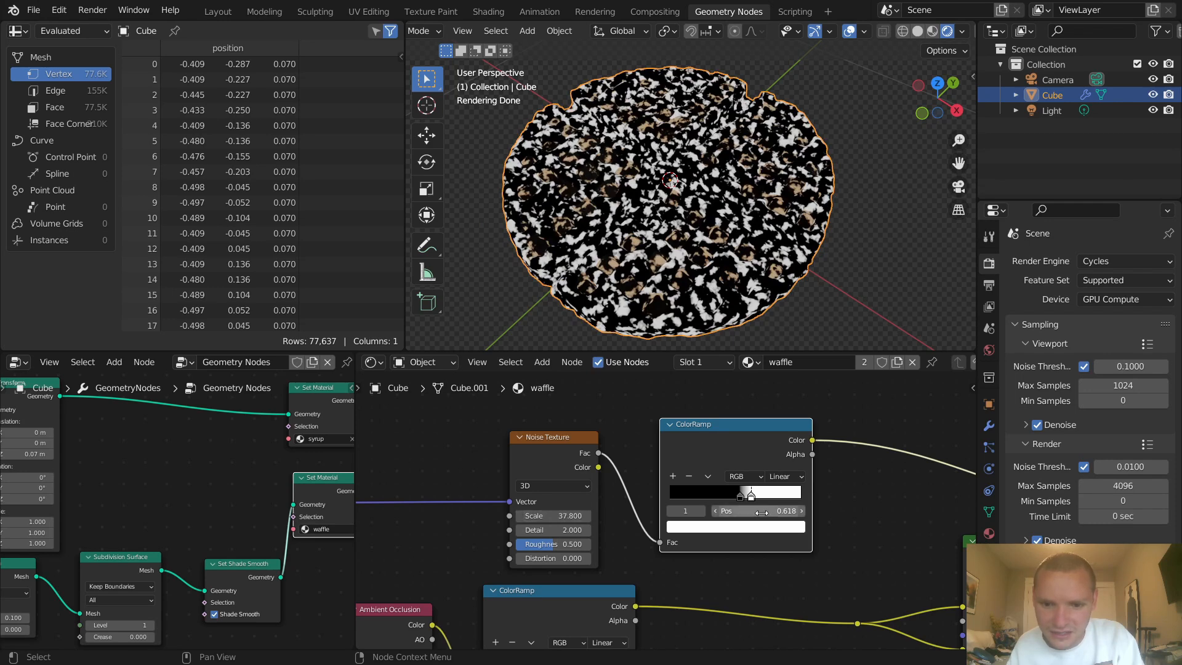
drag(749, 494, 795, 494)
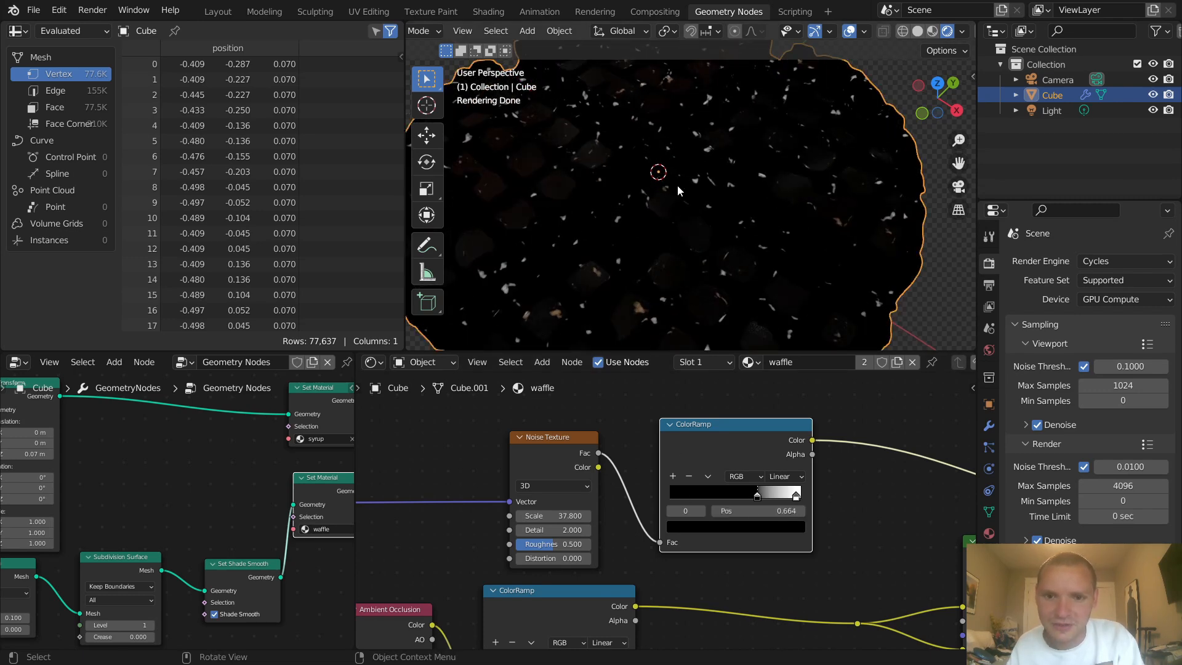
mouse_move(672, 218)
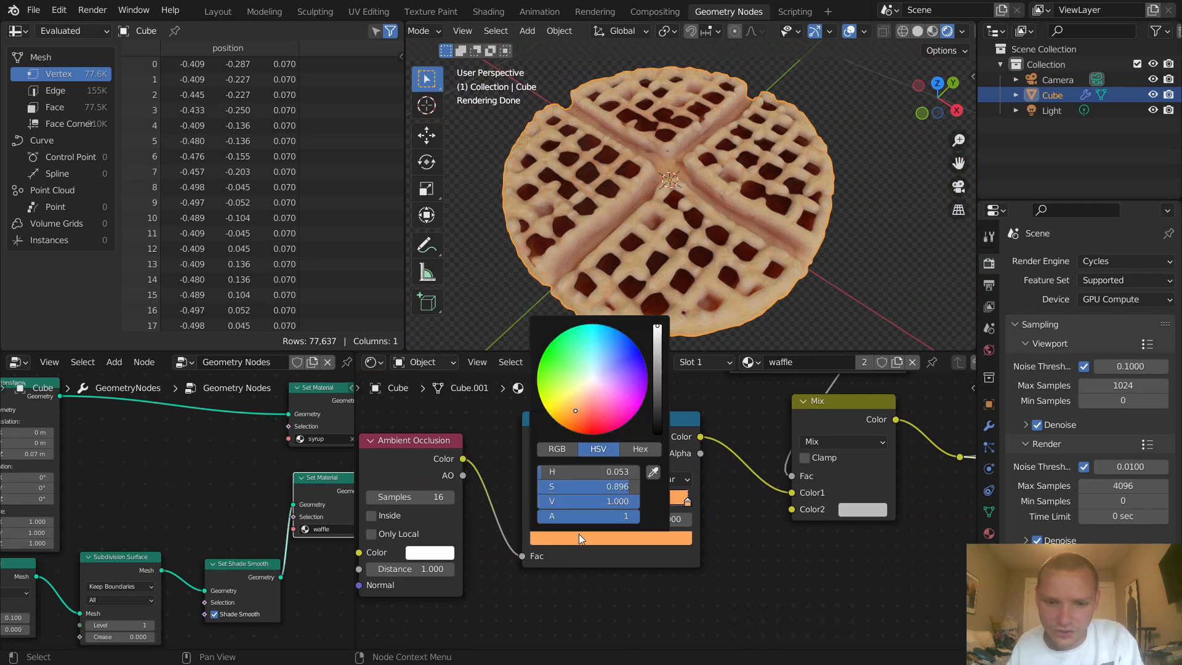
- Switch to the syrup material, darken its base colour and set roughness to 0.056
click(573, 426)
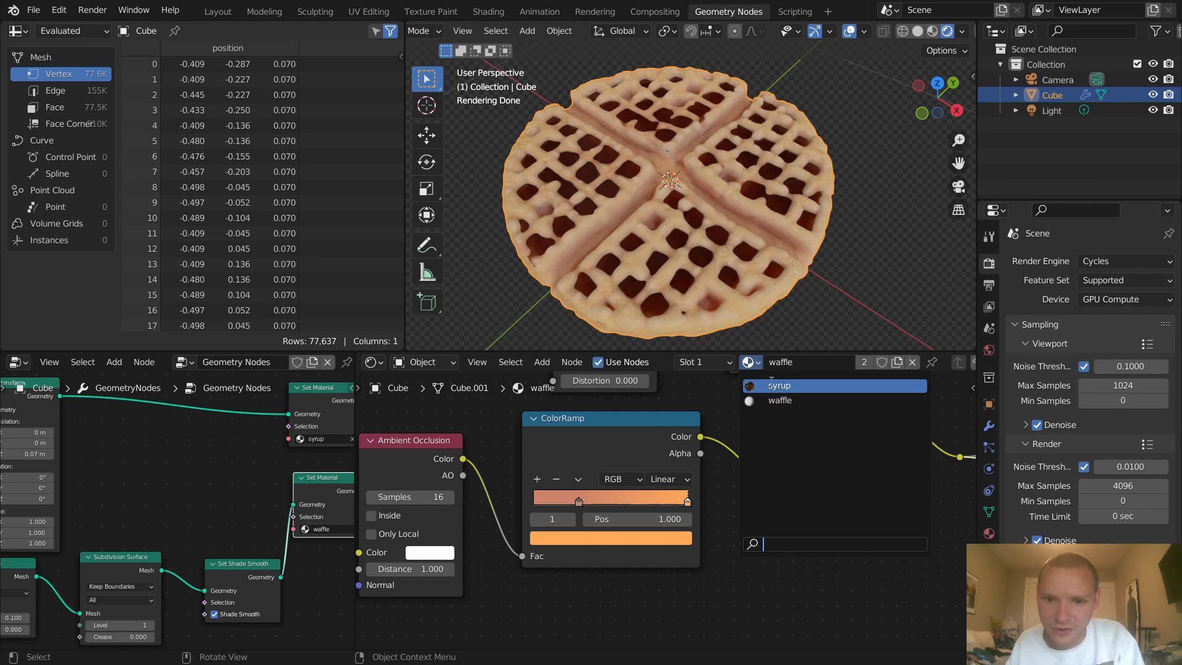
click(779, 385)
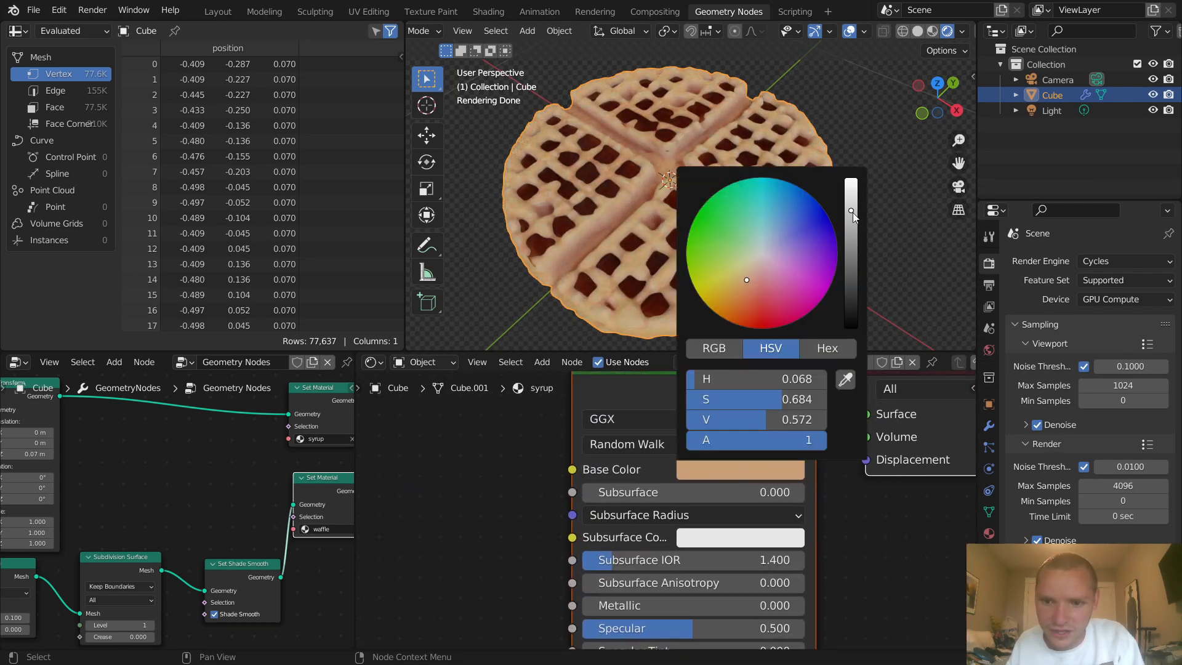
drag(851, 214, 851, 190)
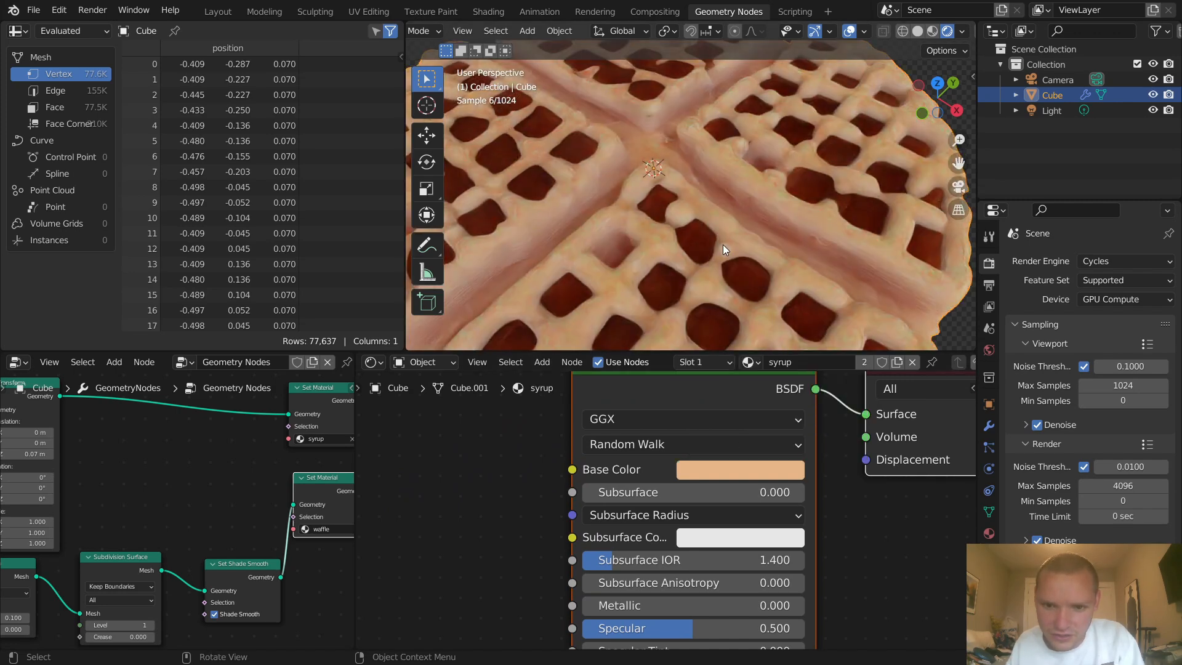
scroll(down, 3)
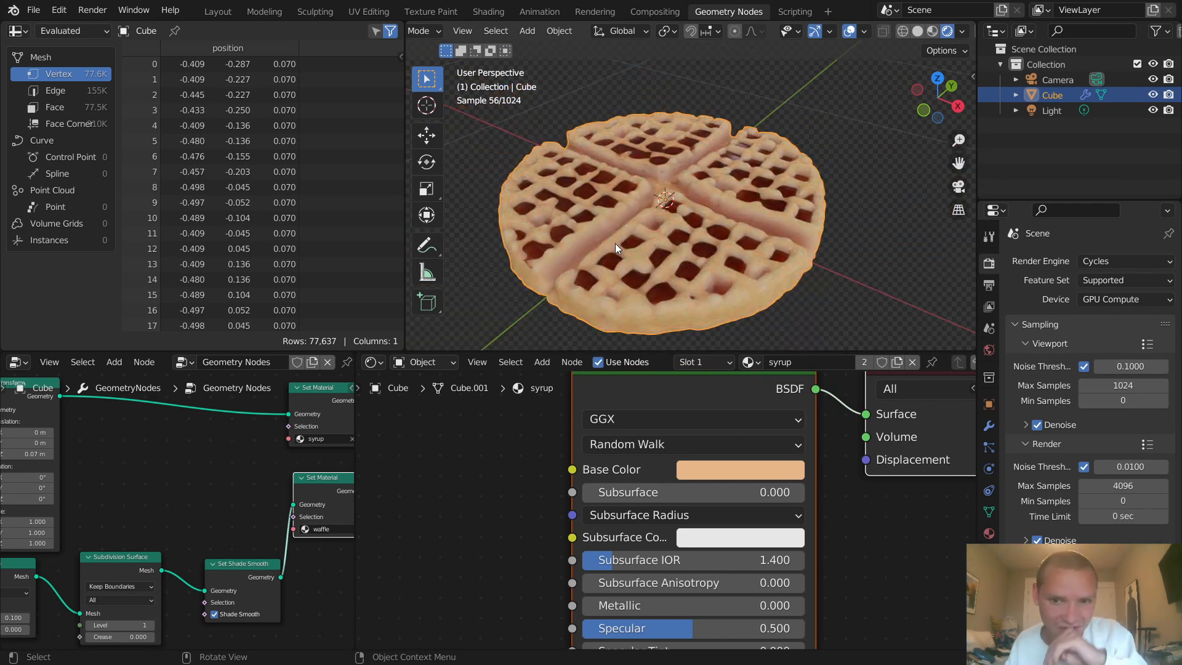
scroll(down, 3)
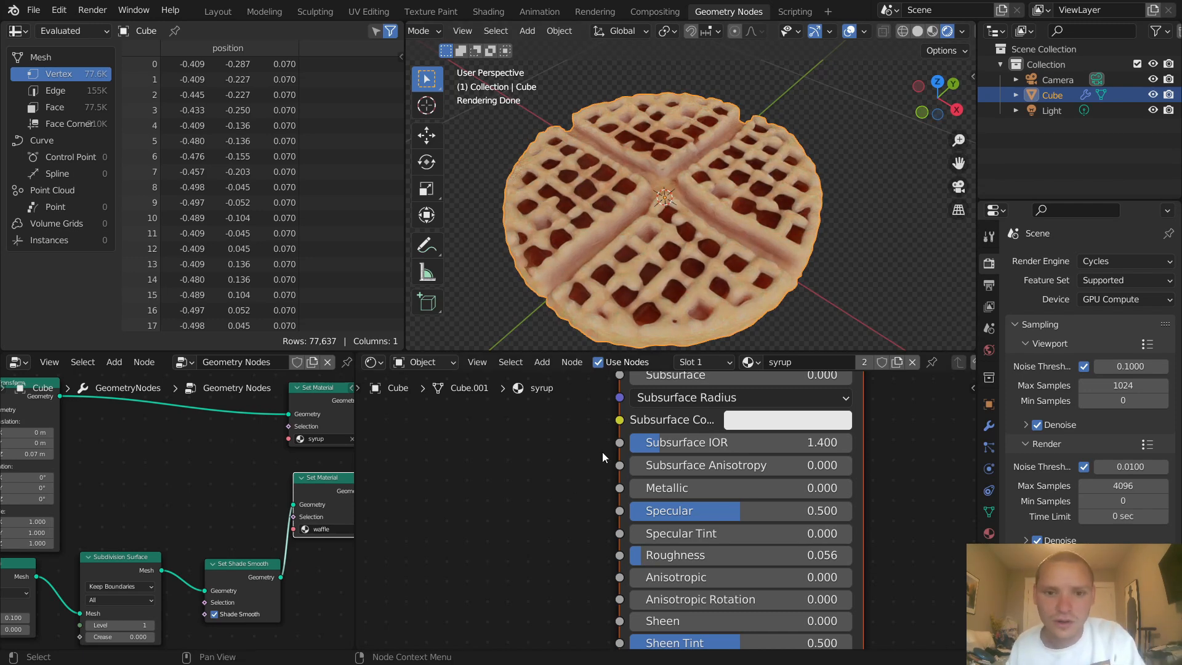
- Add a Bump node to the syrup and a Noise Texture to drive its height
click(571, 362)
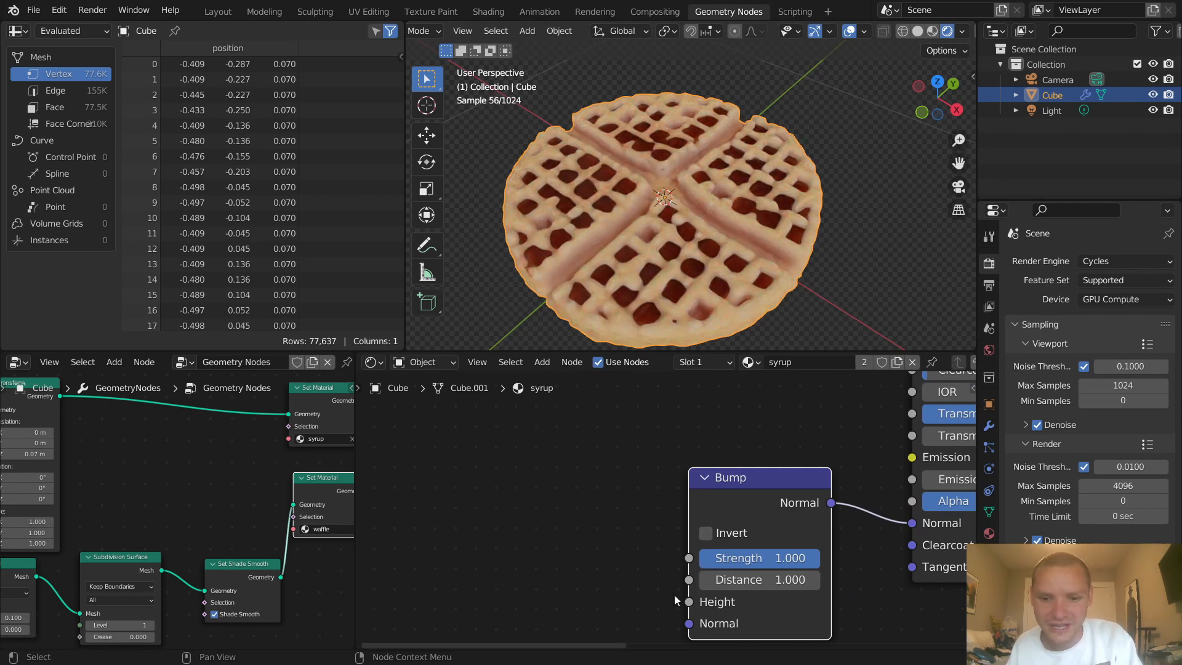
text(noise)
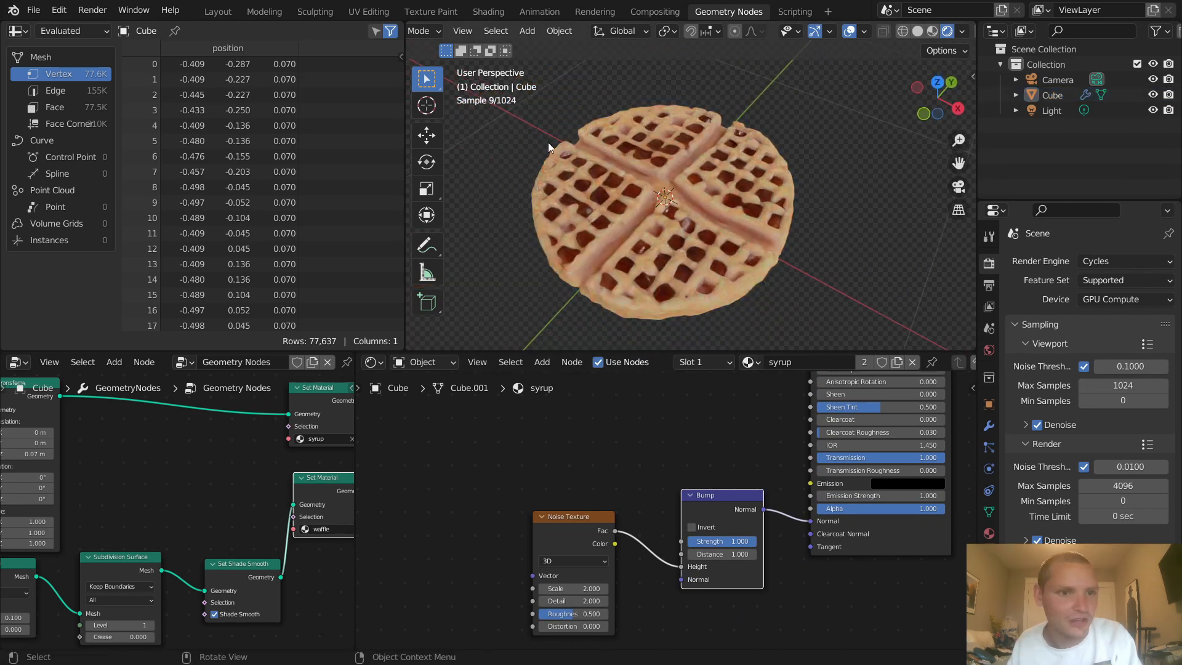
- In the Layout workspace, select the waffle and orbit the view around the stack
click(217, 11)
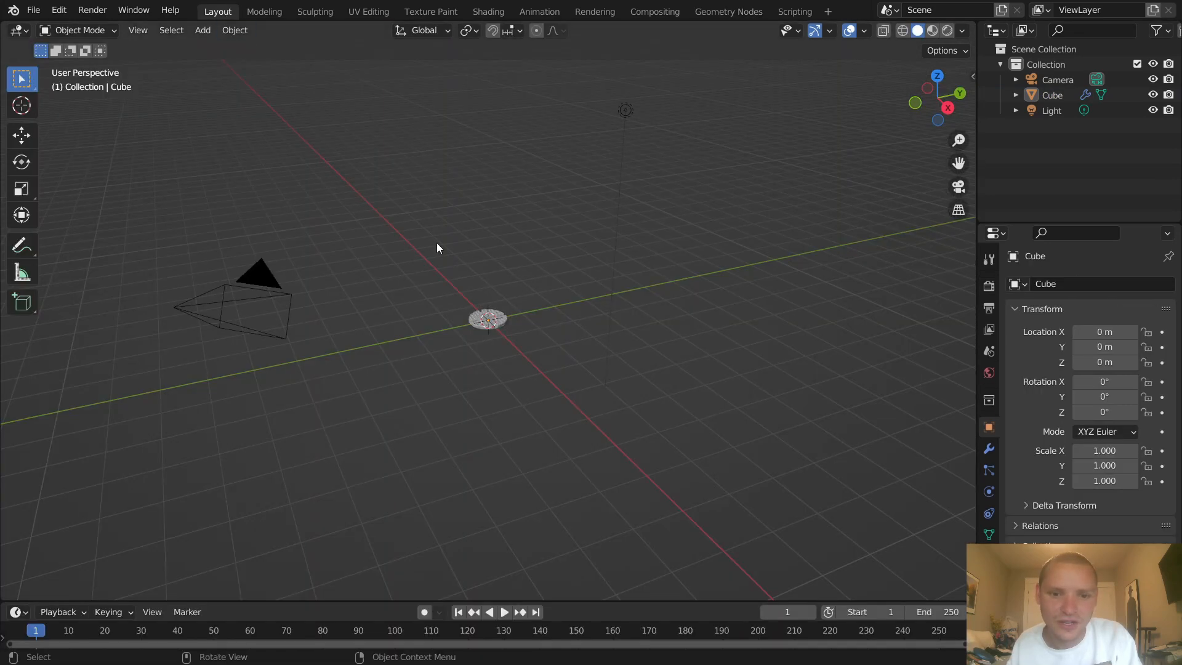
click(927, 30)
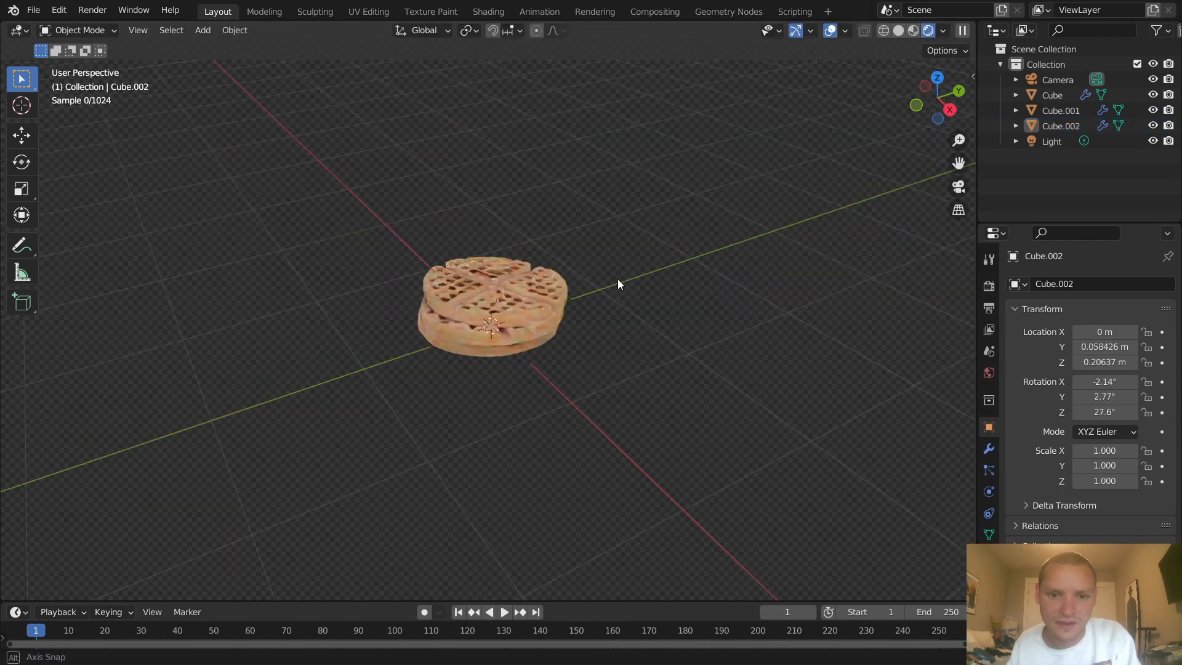
drag(618, 284, 629, 304)
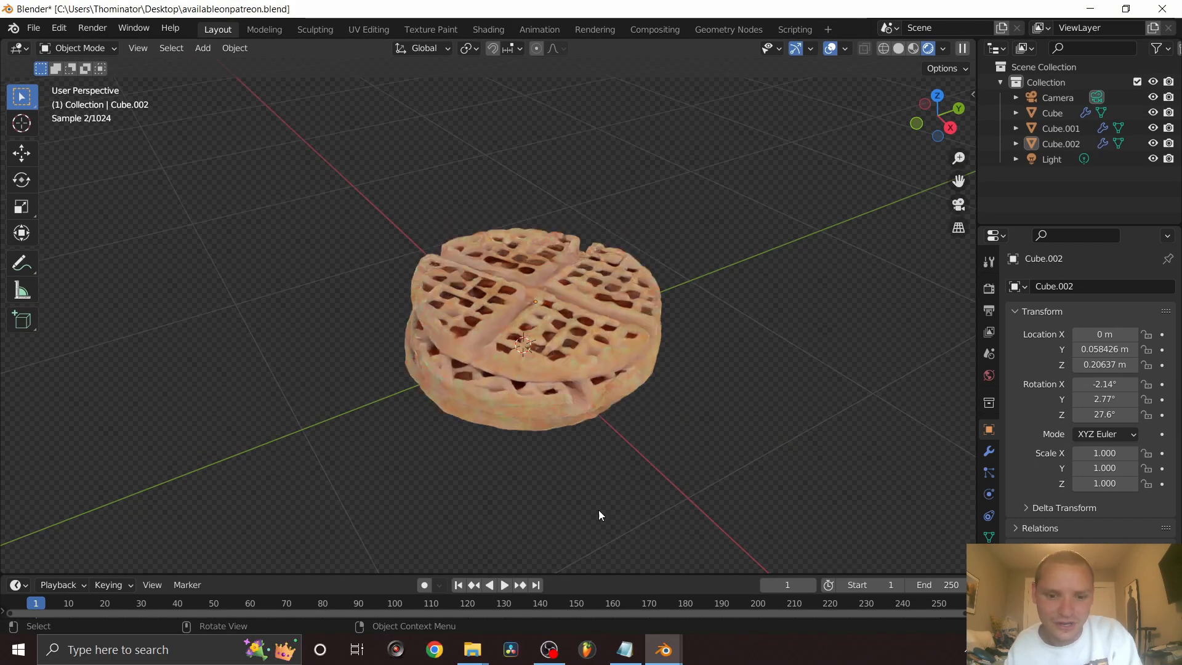
click(548, 648)
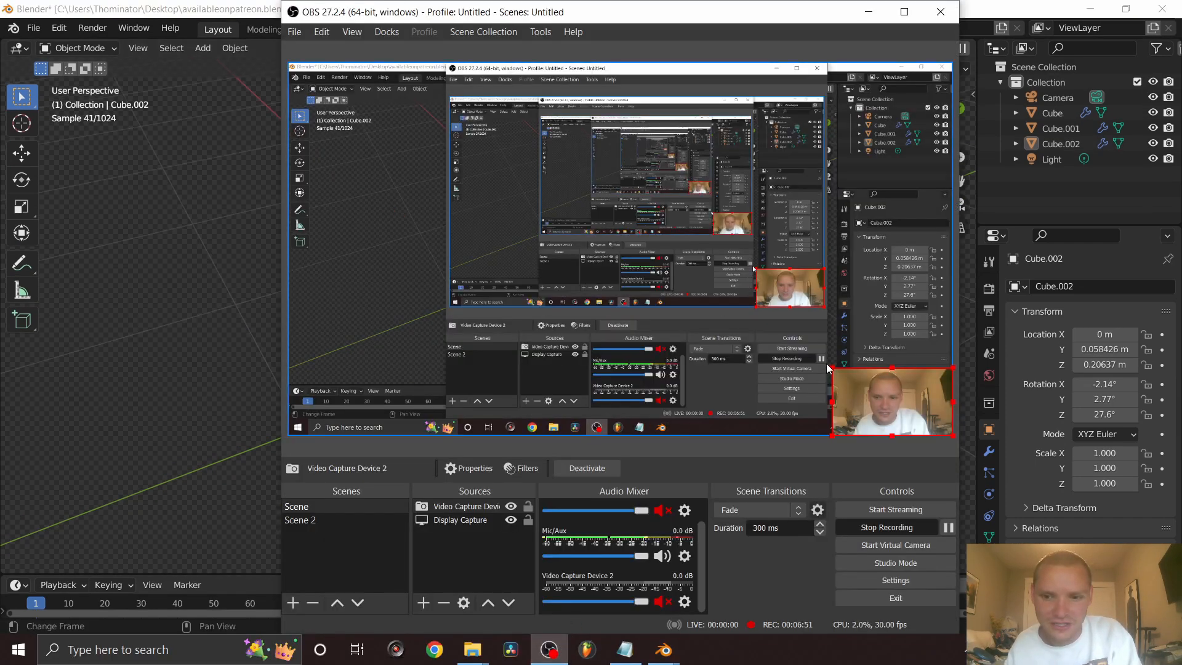